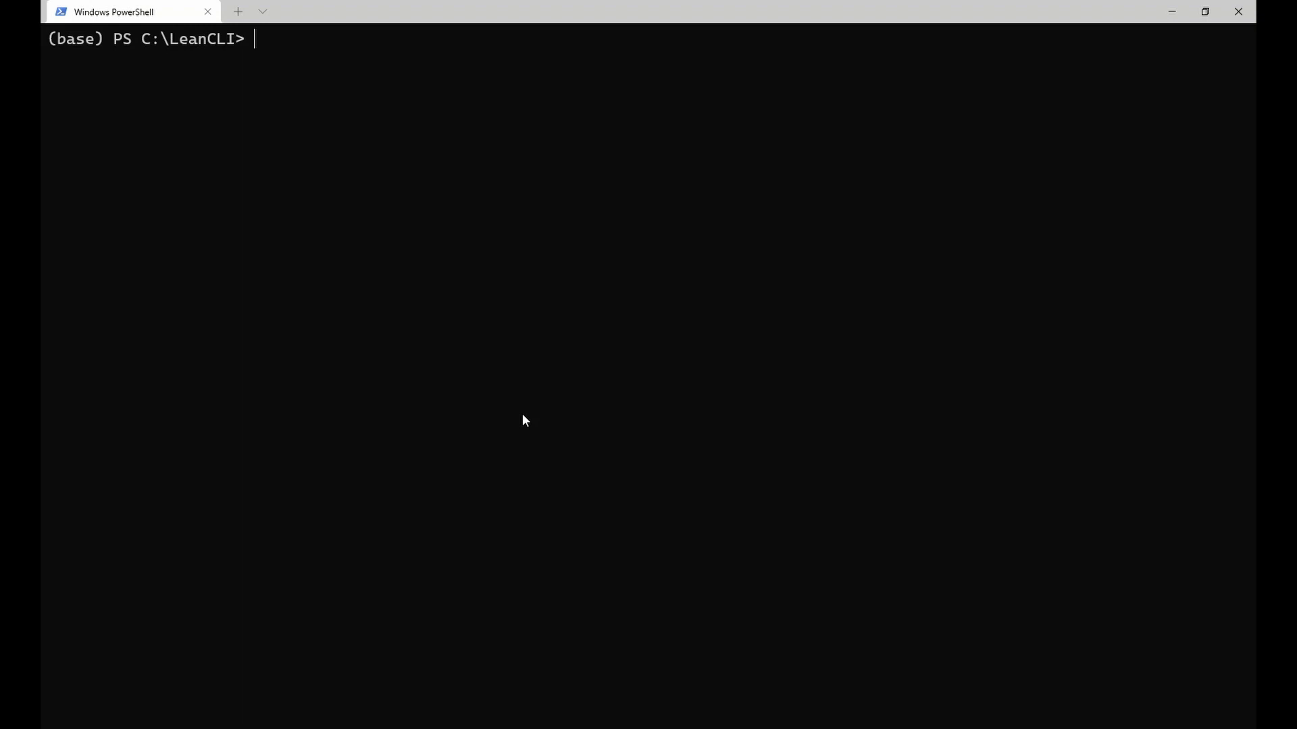
Enter the command lean live "My First Project" at the LeanCLI prompt.
text(lean liv)
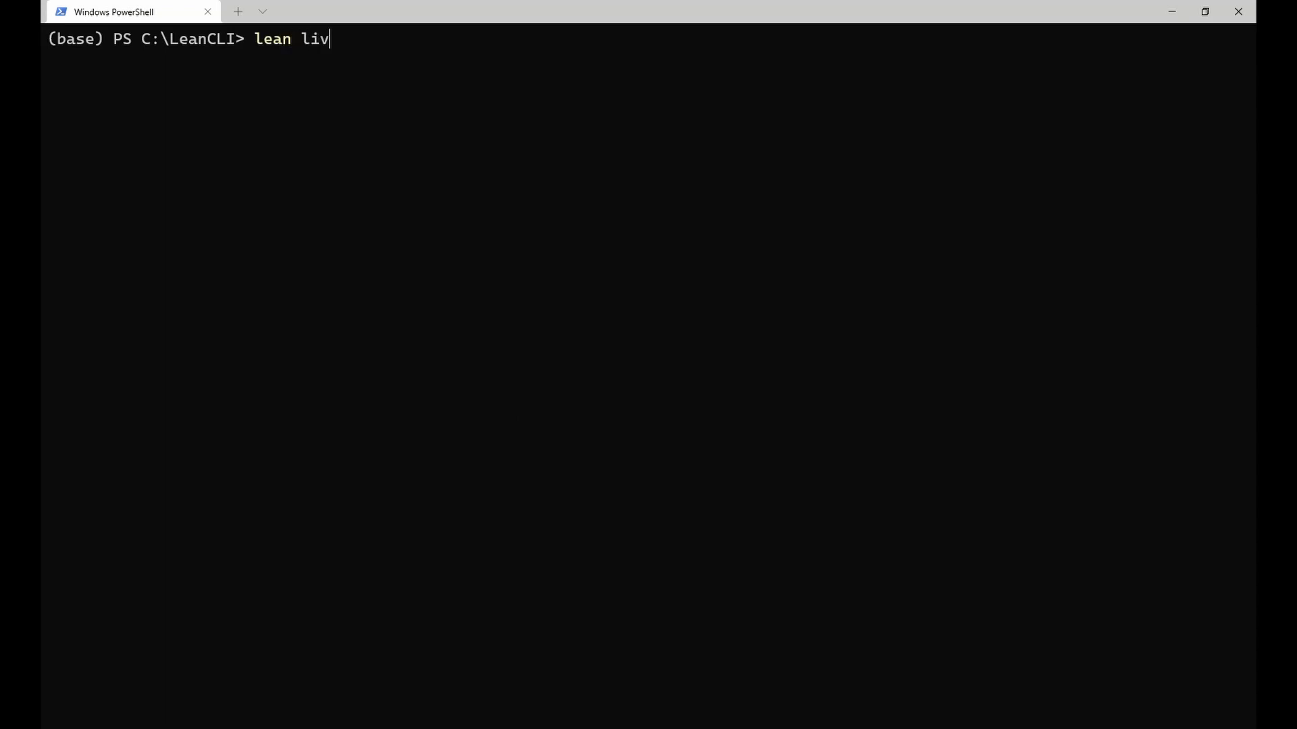
text(e "My Fir)
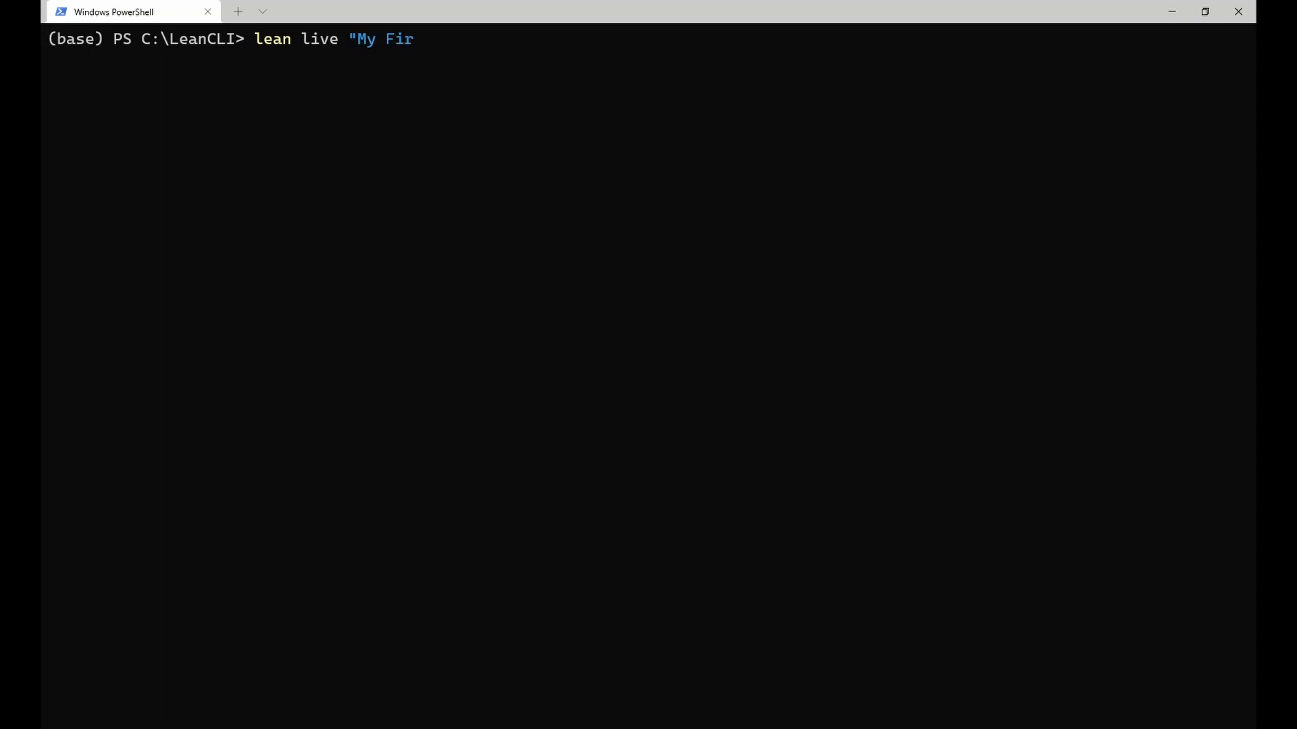
text(st Project")
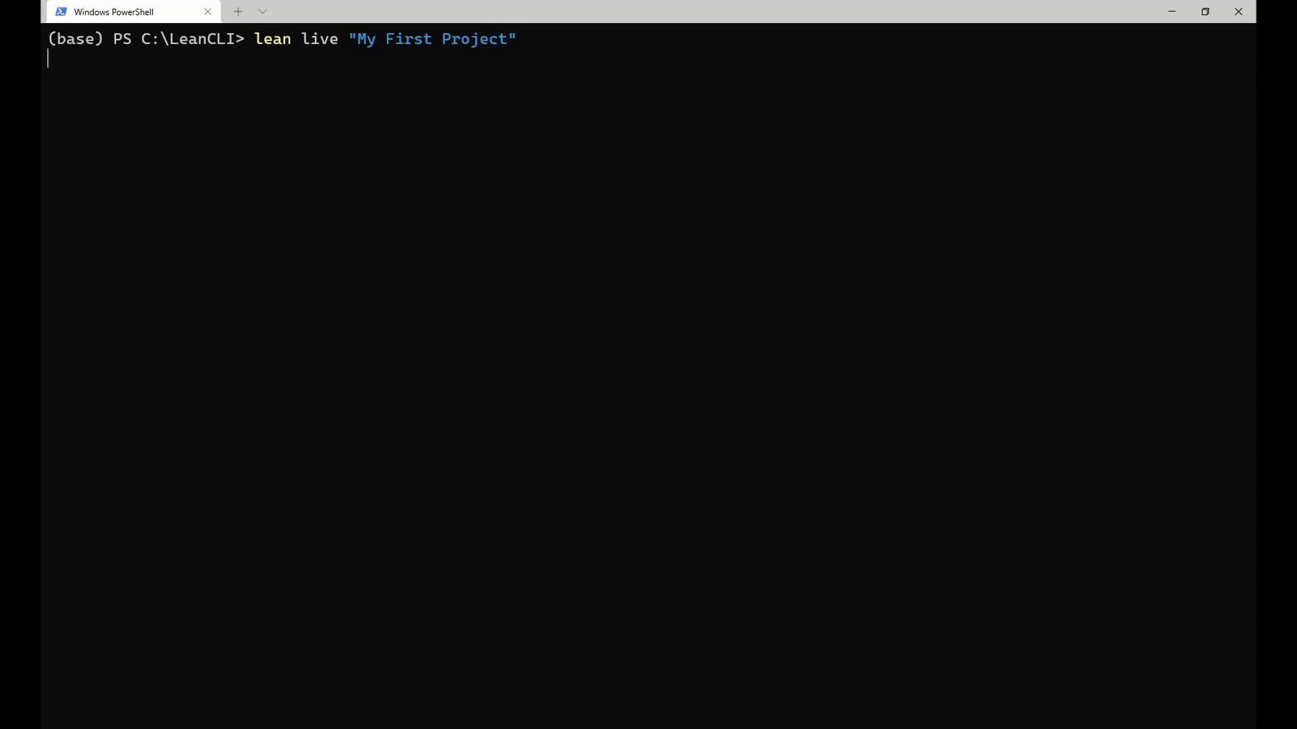
key(enter)
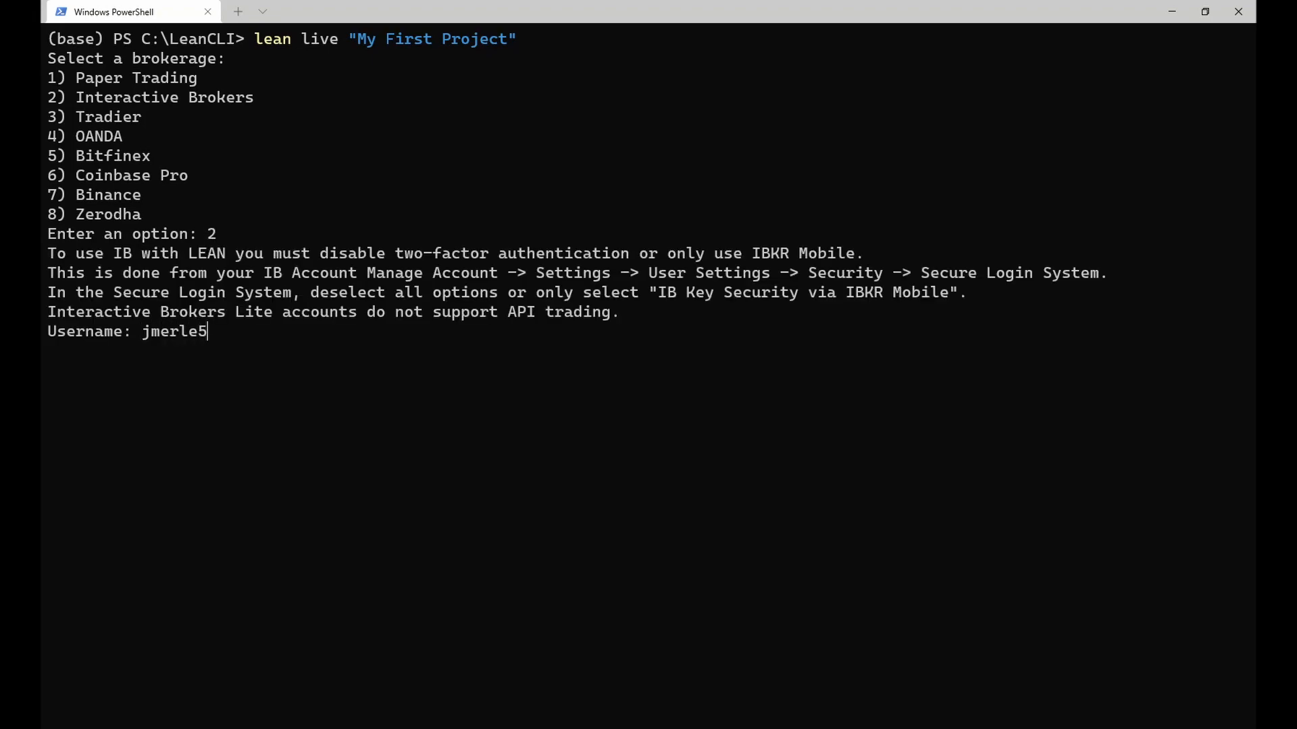
text(67)
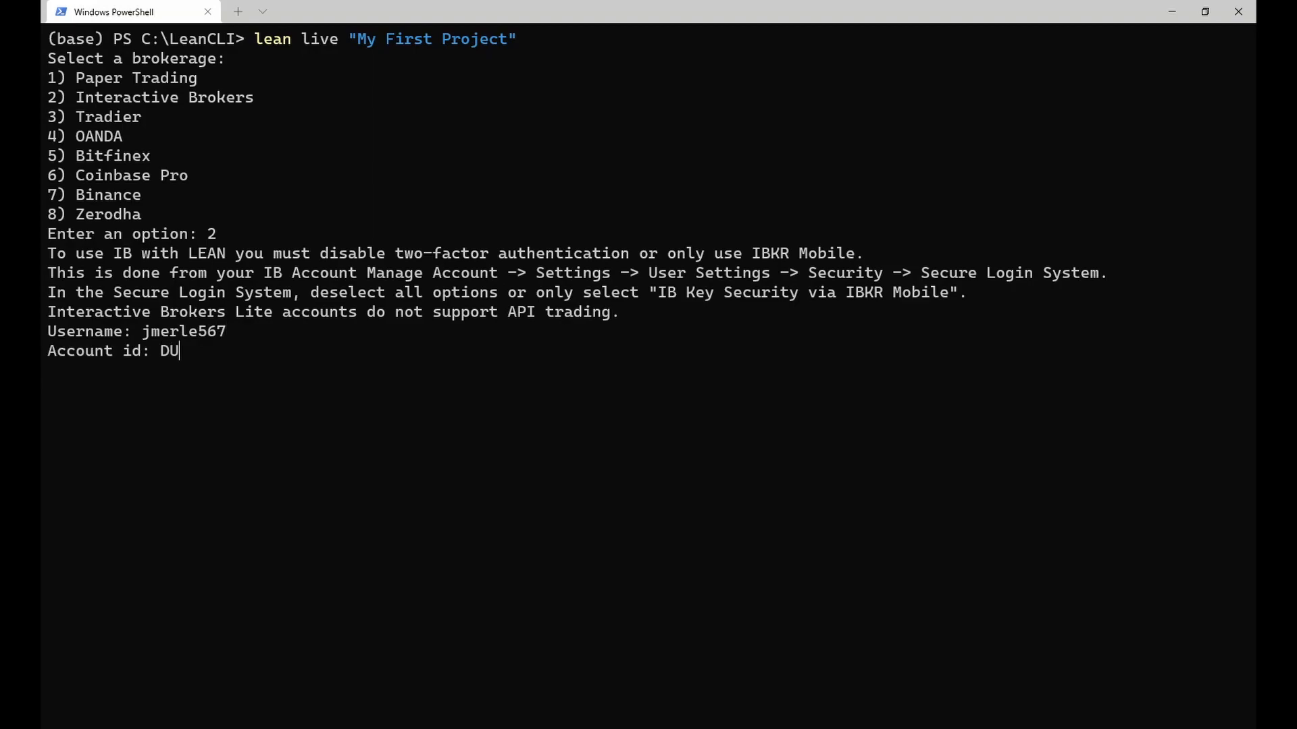
text(3682115)
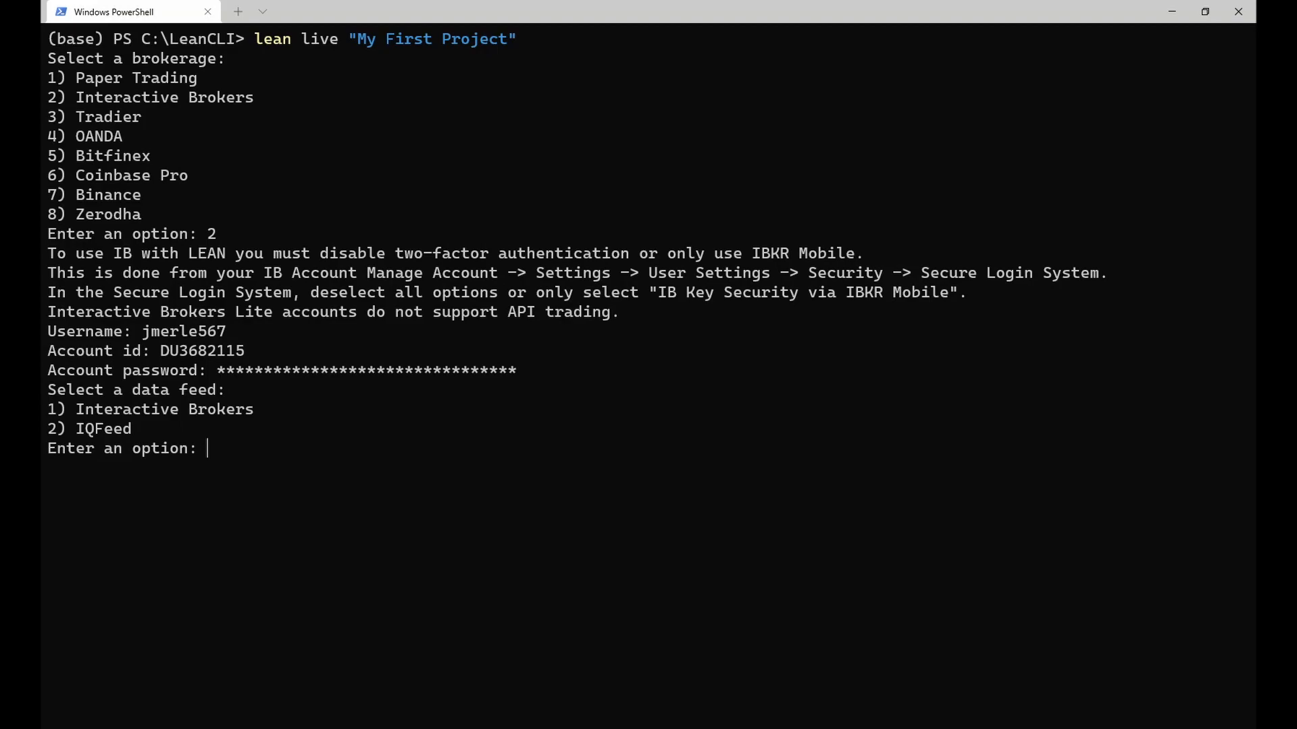
Choose data feed option 1 (Interactive Brokers) and answer y to enable delayed market data.
text(1)
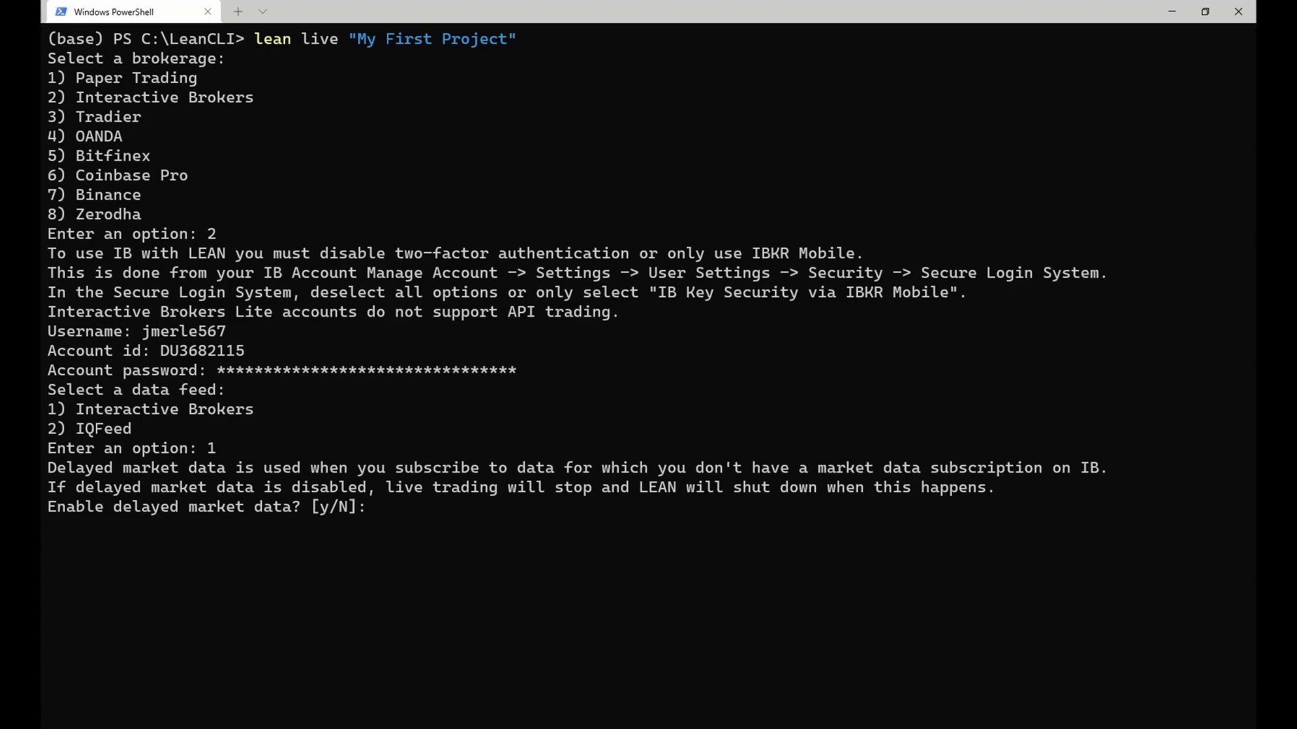
text(y)
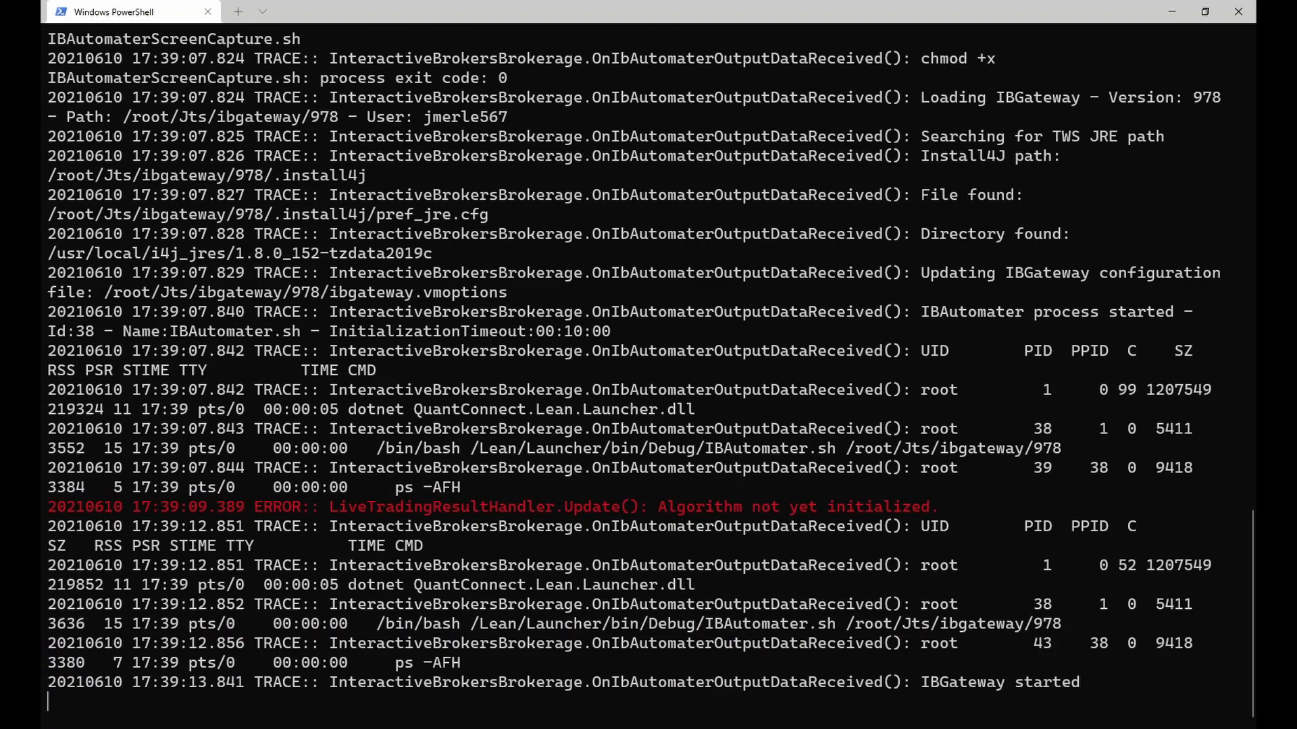
Scroll through the trace log as LEAN connects to the IB paper account and subscribes to AAPL.
scroll(down, 3)
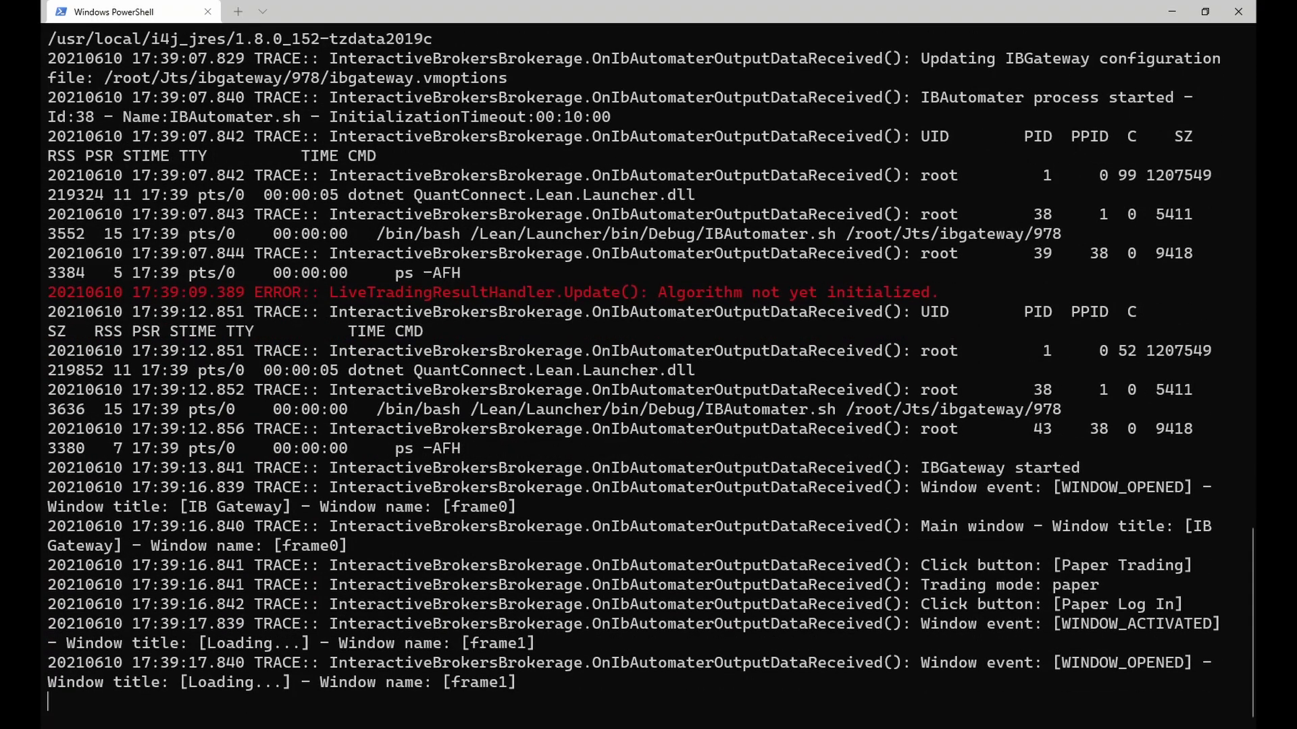
scroll(down, 3)
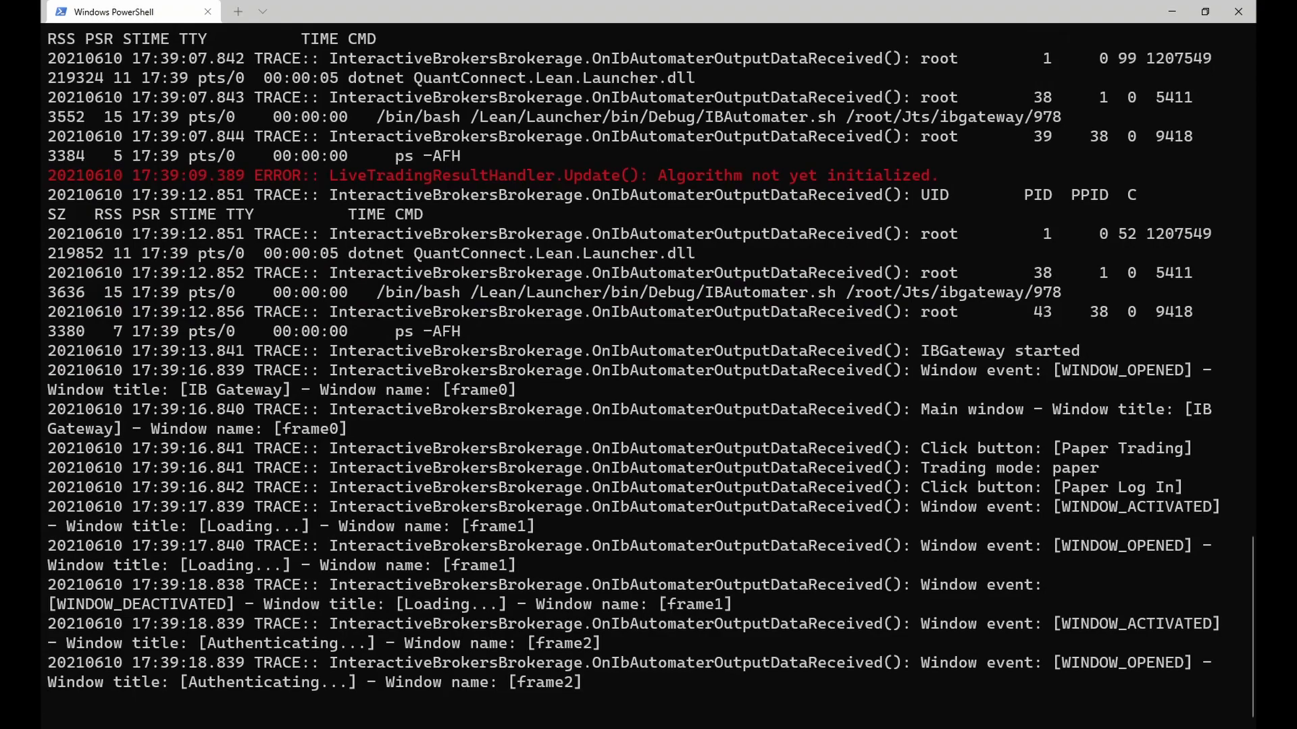
scroll(down, 3)
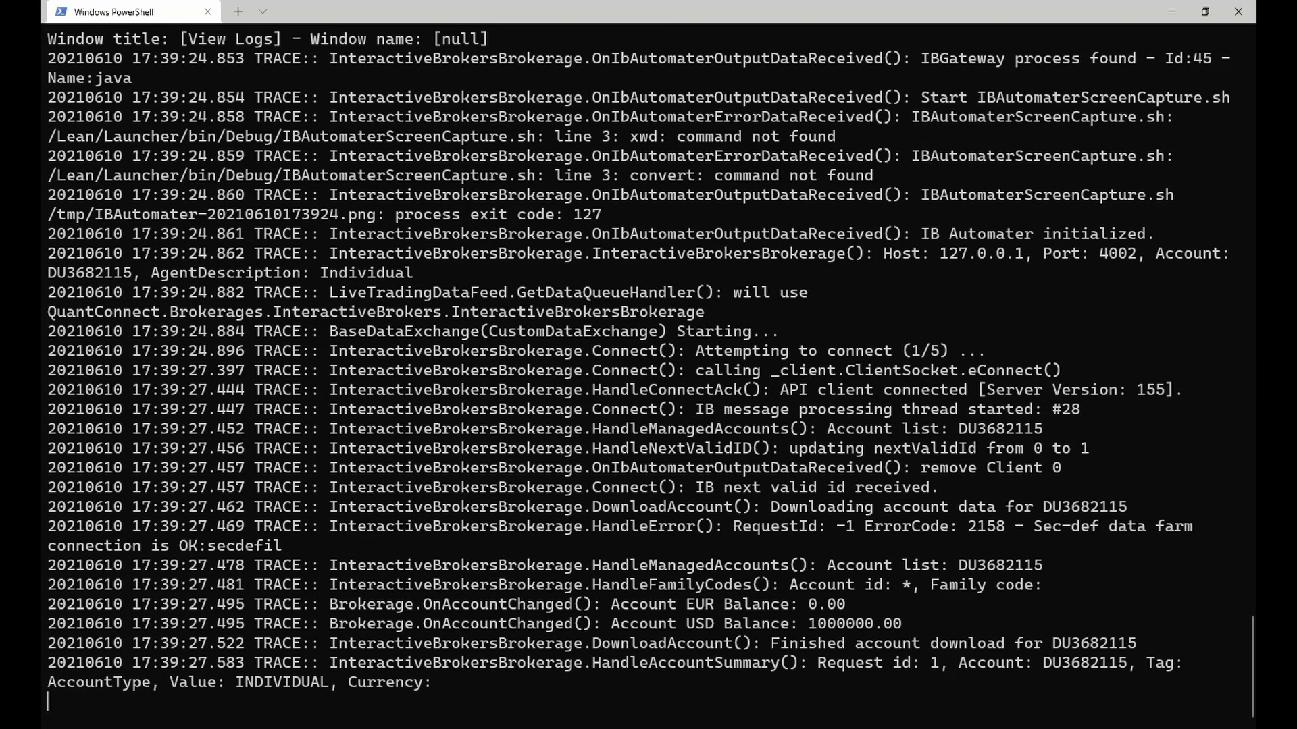
scroll(down, 3)
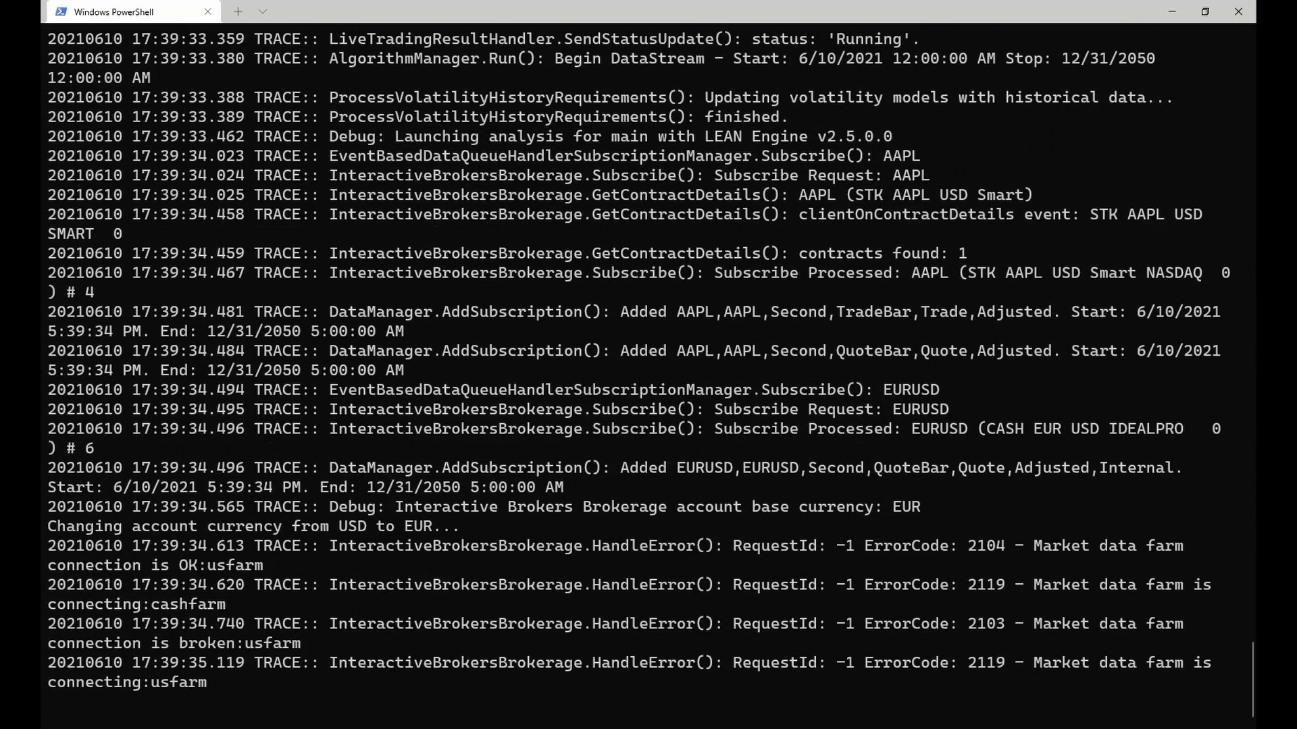
After AAPL prices 126.47 and 126.5 are logged, stop LEAN gracefully with Ctrl+C.
scroll(down, 3)
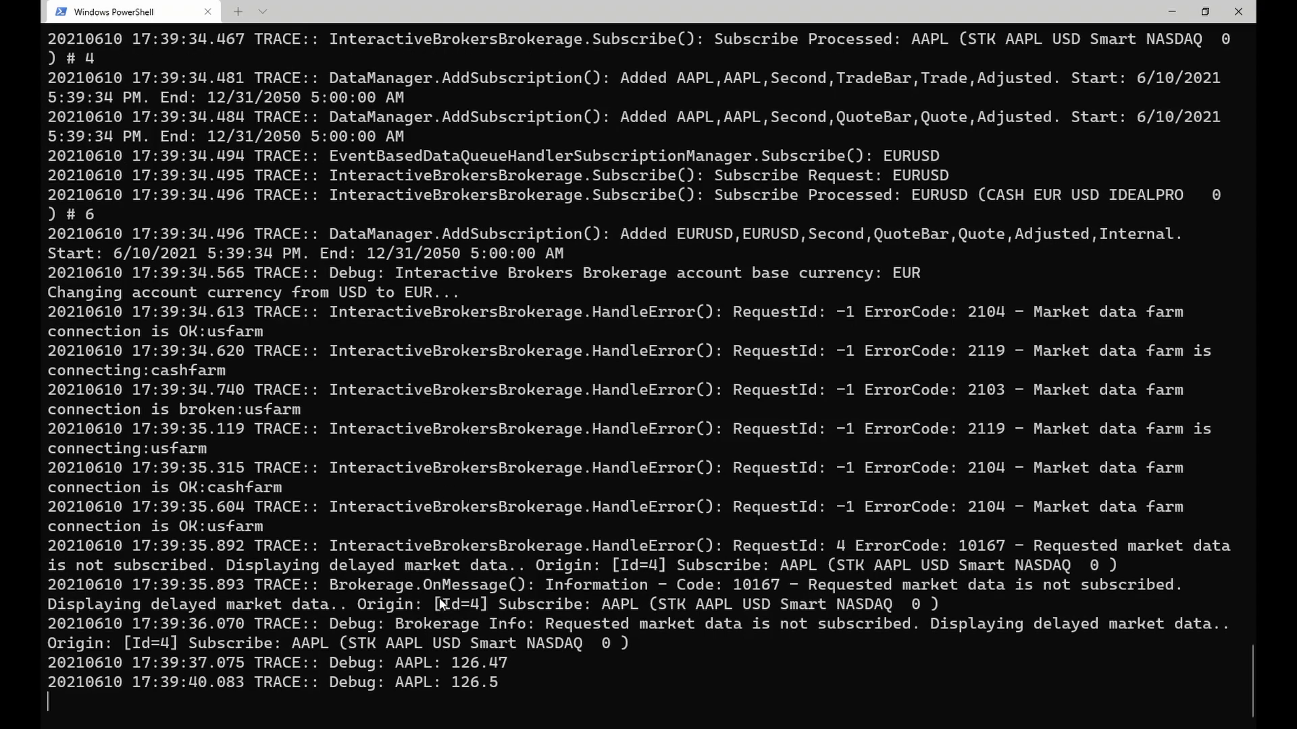
mouse_move(628, 654)
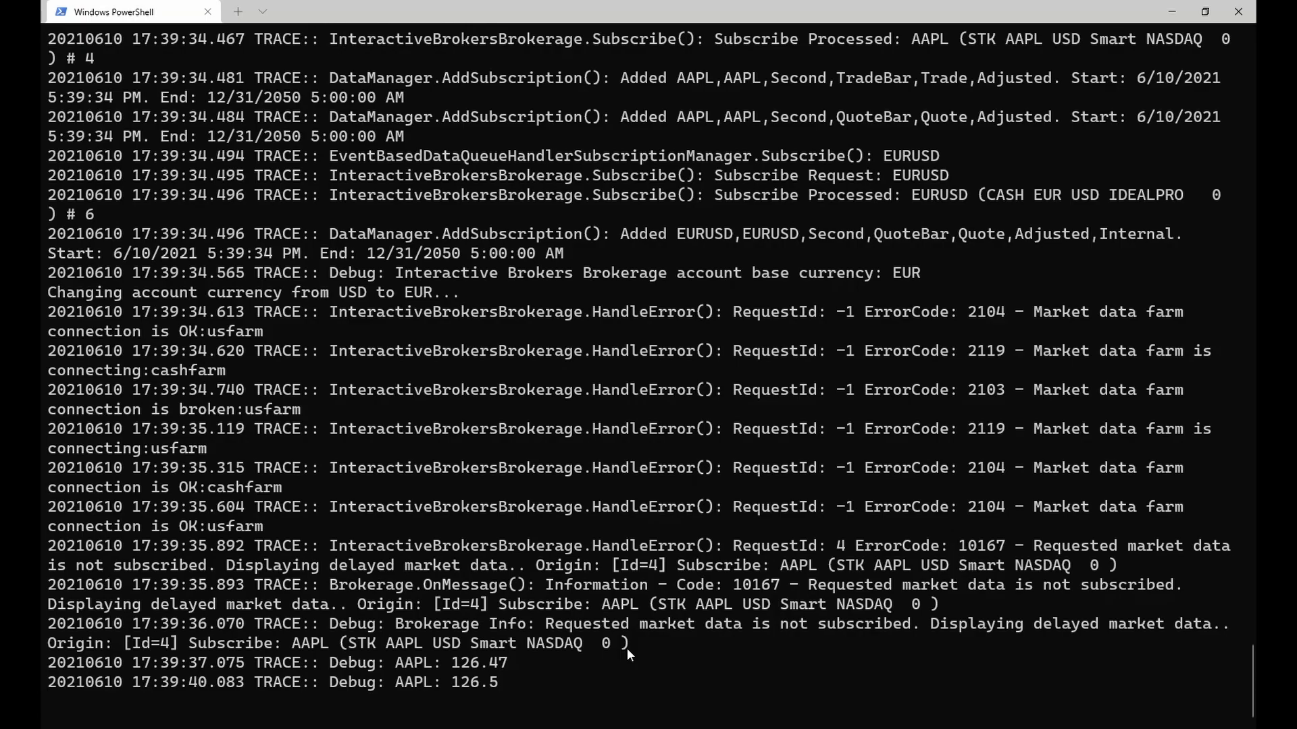
key(ctrl+c)
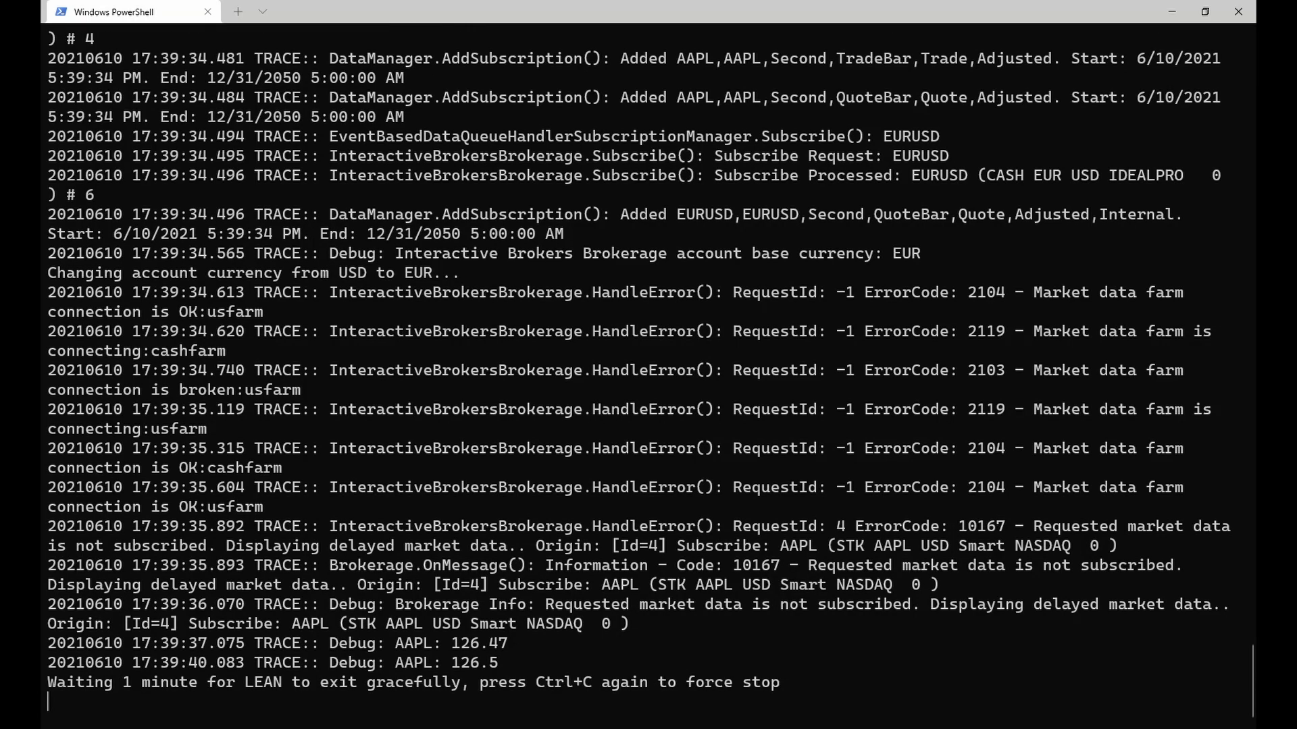